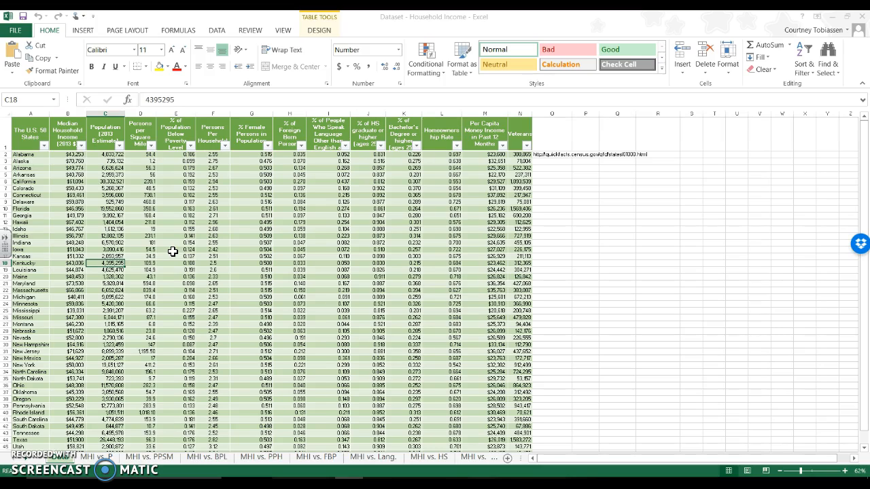
{"action": "mouse_move", "coordinate": [68, 130]}
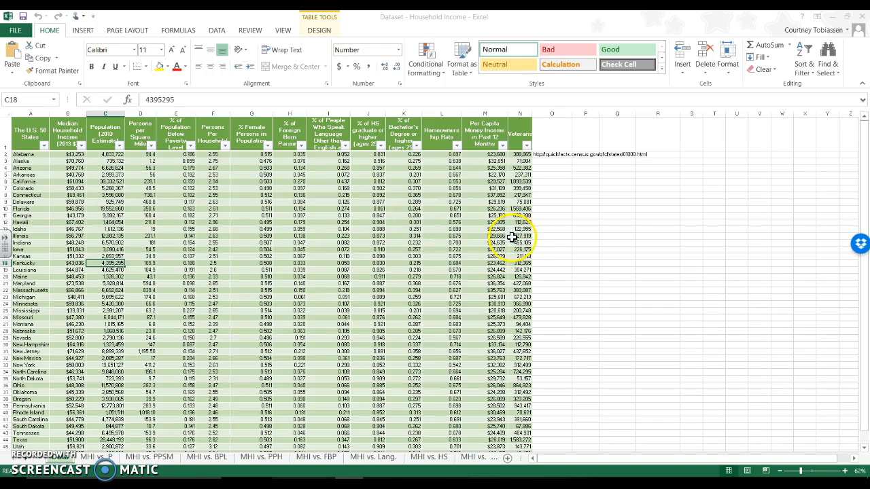
{"action": "mouse_move", "coordinate": [333, 236]}
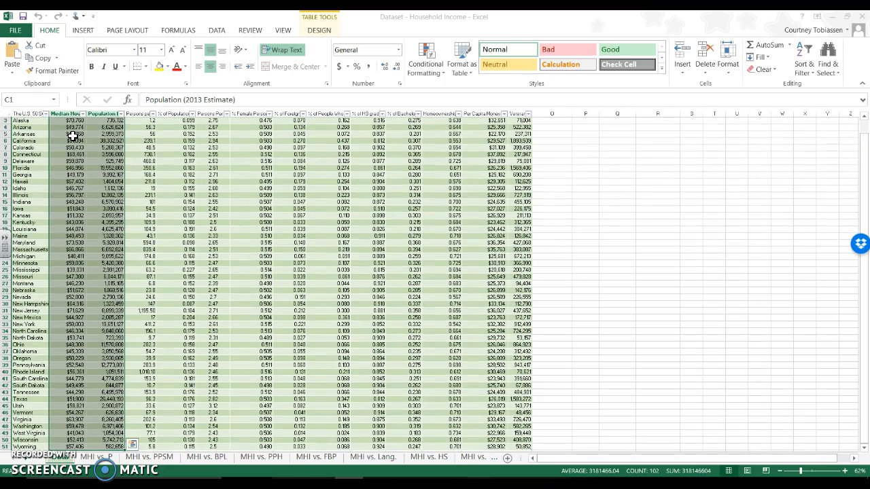
{"action": "mouse_move", "coordinate": [541, 251]}
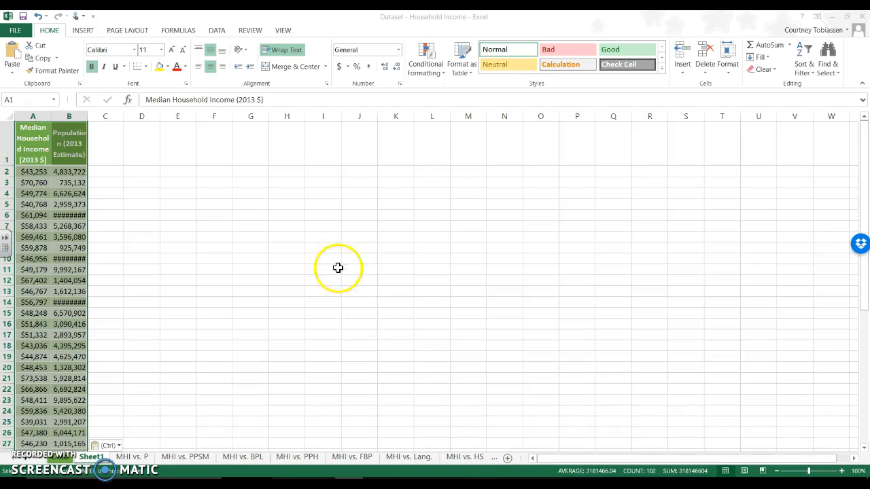
- Sort the table by Population (2013 Estimate), smallest to largest, via the Data Sort dialog
{"action": "left_click", "coordinate": [216, 30]}
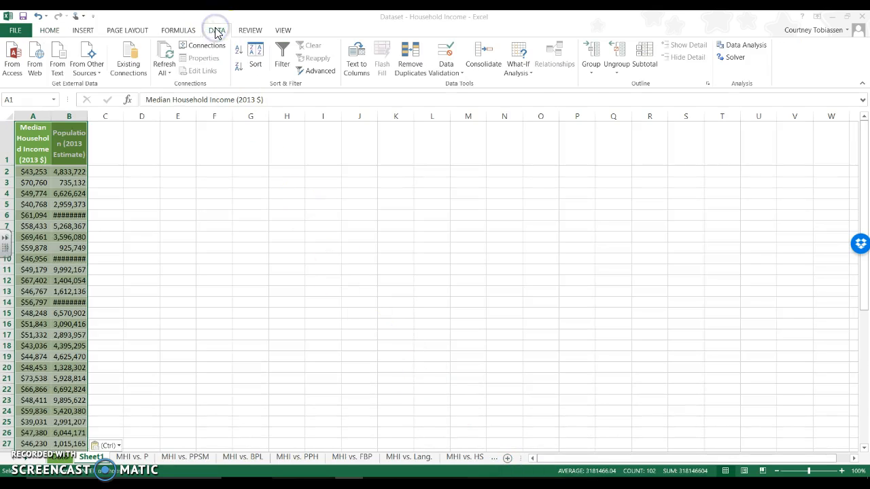
{"action": "left_click", "coordinate": [256, 57]}
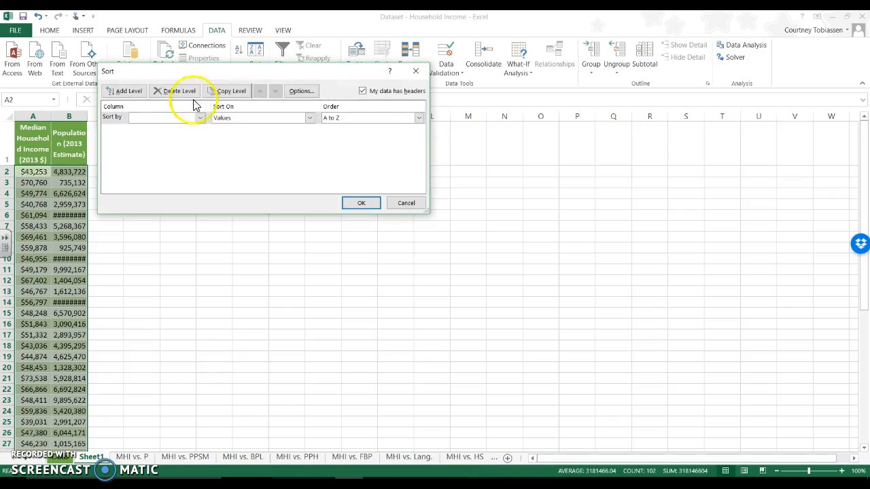
{"action": "left_click", "coordinate": [200, 117]}
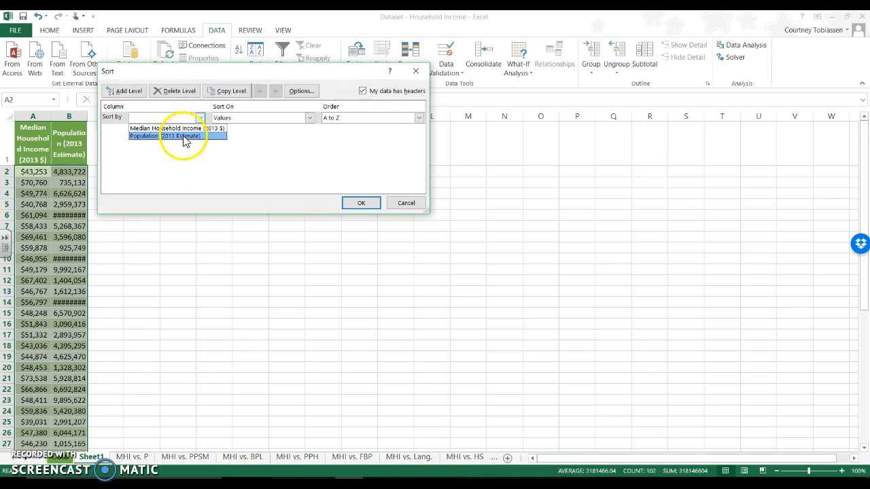
{"action": "left_click", "coordinate": [184, 136]}
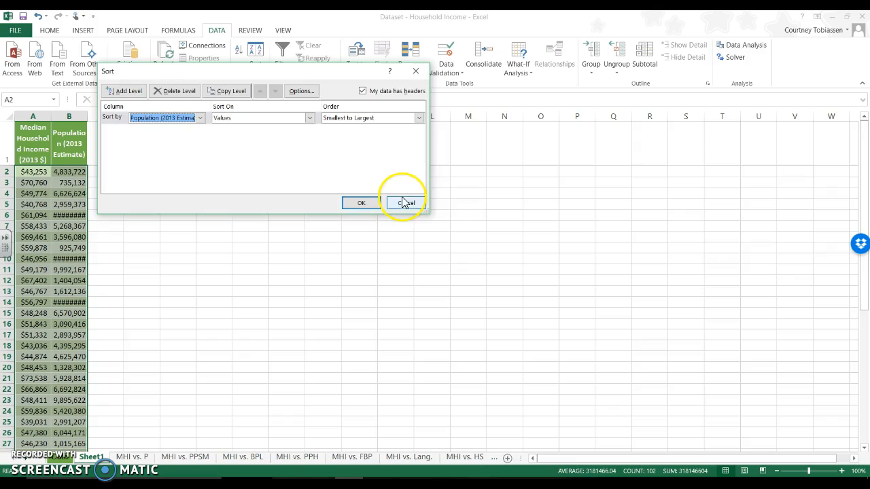
{"action": "left_click", "coordinate": [361, 202]}
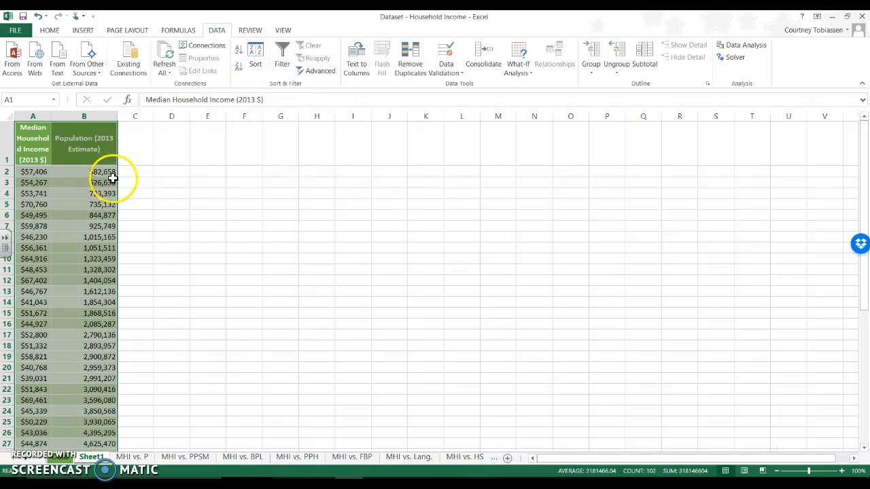
{"action": "left_click", "coordinate": [135, 171]}
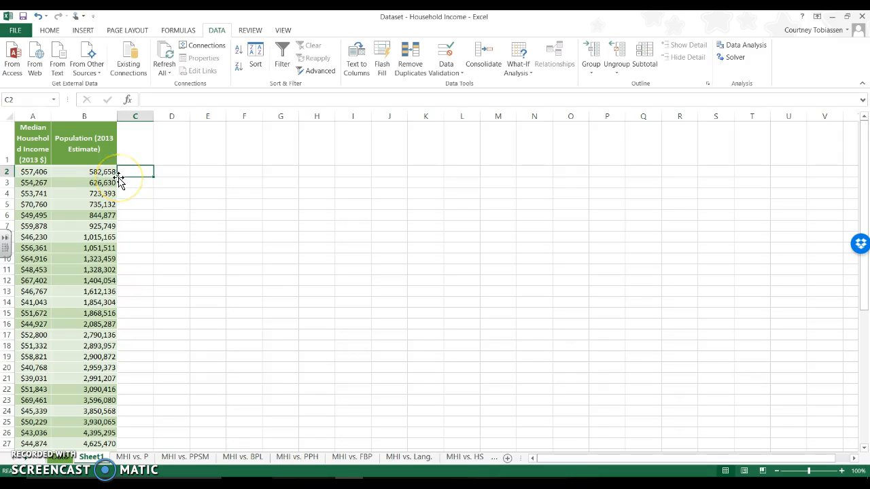
{"action": "scroll", "scroll_direction": "down", "scroll_amount": 3}
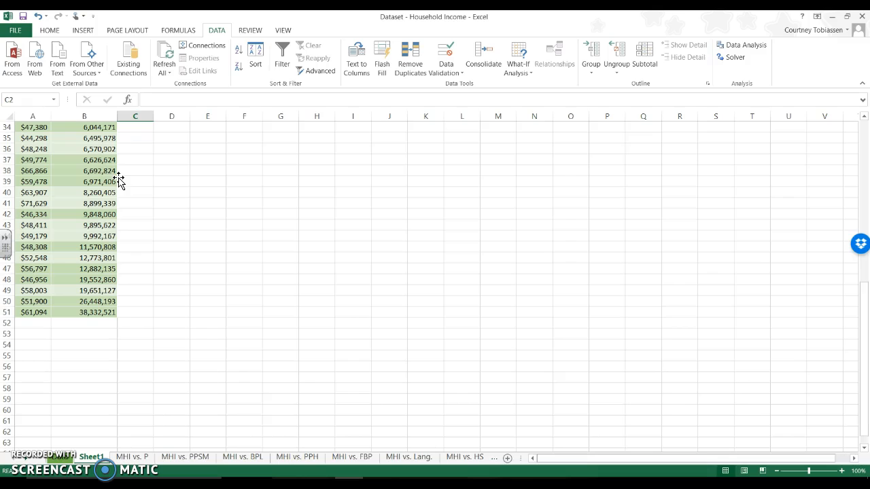
{"action": "mouse_move", "coordinate": [146, 313]}
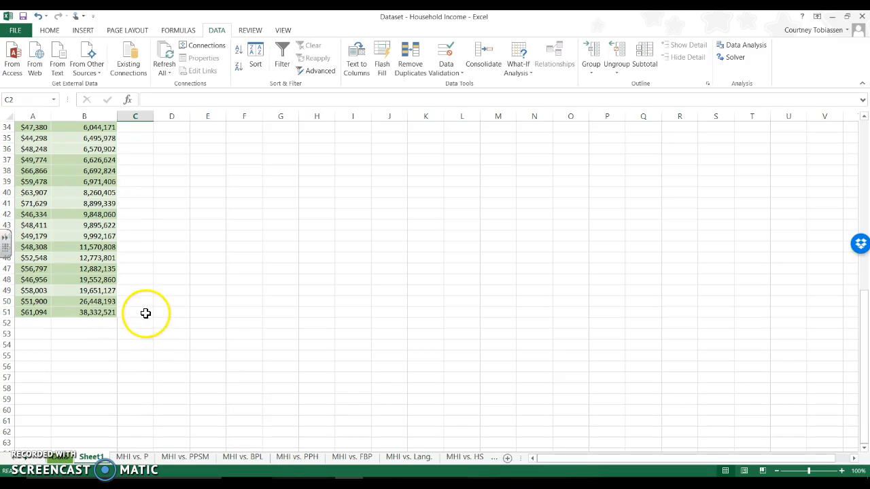
{"action": "left_click", "coordinate": [136, 311]}
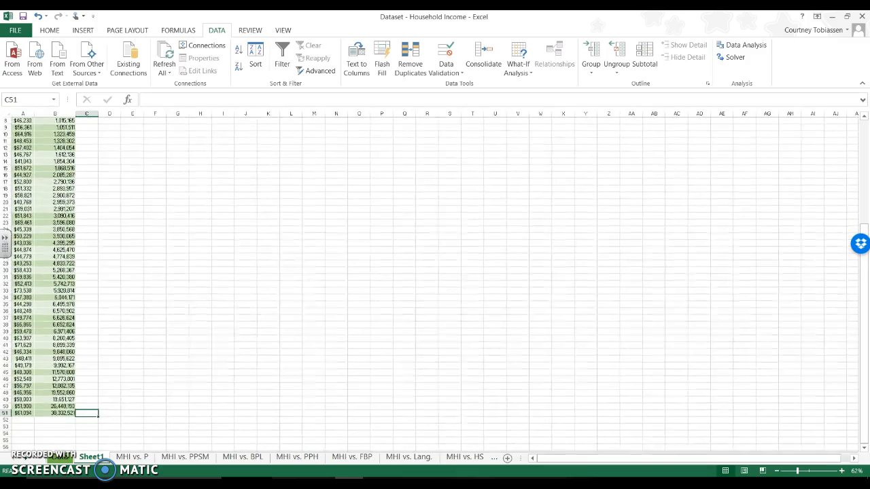
{"action": "scroll", "scroll_direction": "up", "scroll_amount": 3}
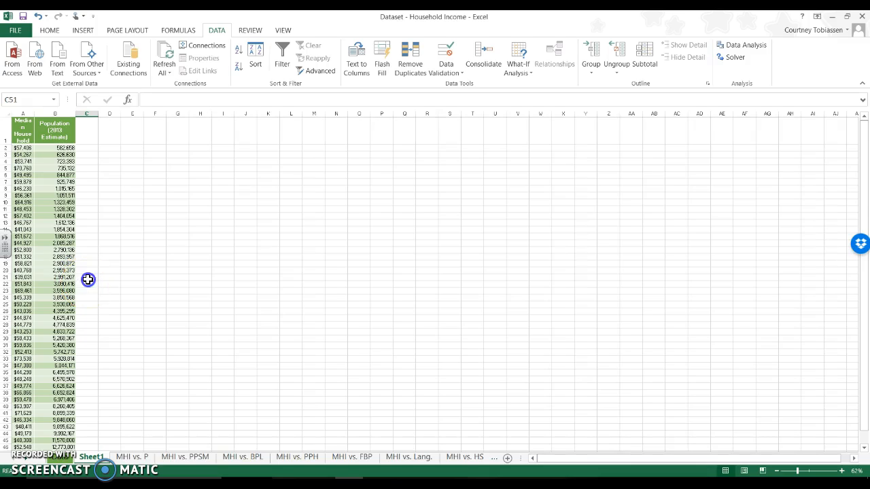
- Mark smaller-population rows 1 in column C and add legend '1 - smaller population', '2 - larger population'
{"action": "left_click", "coordinate": [87, 278]}
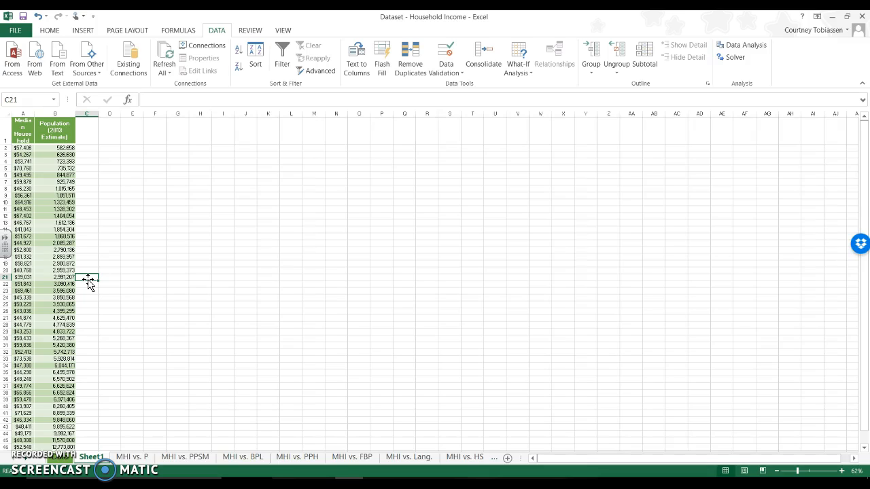
{"action": "mouse_move", "coordinate": [87, 148]}
{"action": "type", "text": "1"}
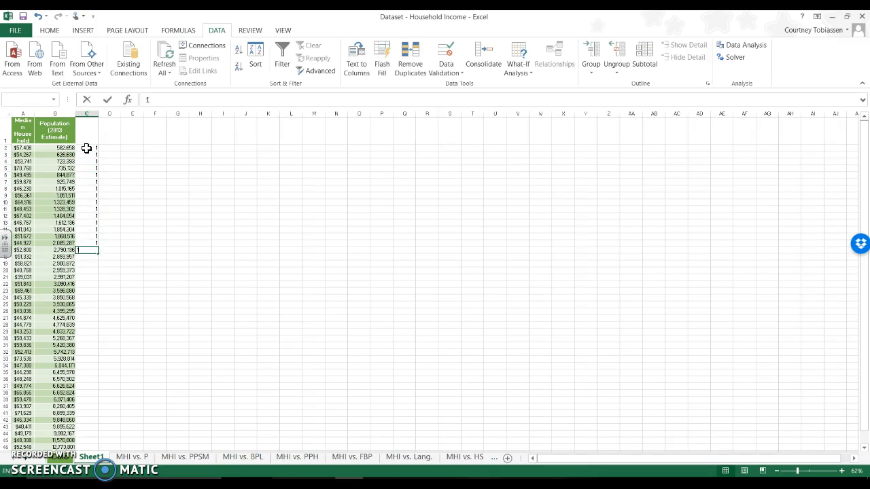
{"action": "left_click", "coordinate": [87, 285]}
{"action": "type", "text": "1 -"}
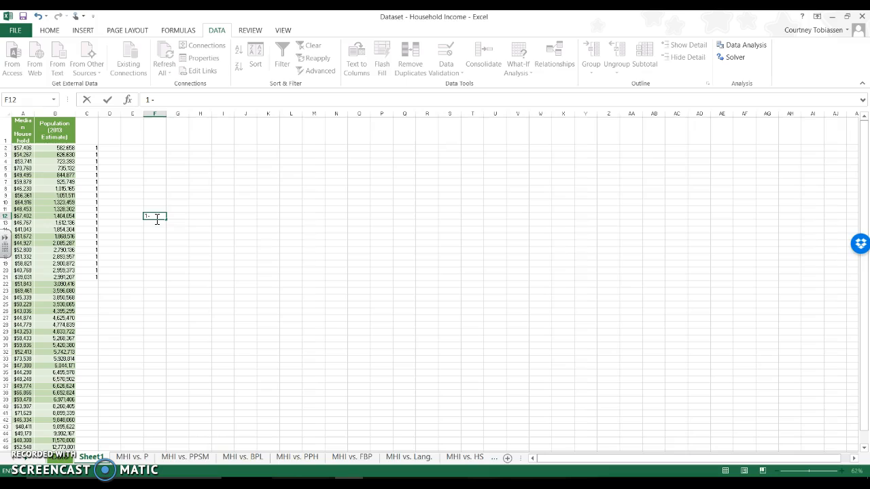
{"action": "type", "text": "smaller population"}
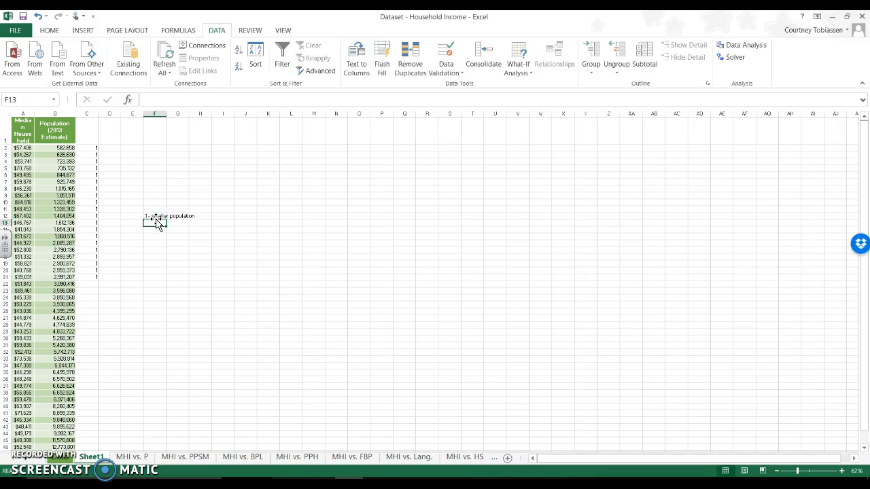
{"action": "type", "text": "2 -"}
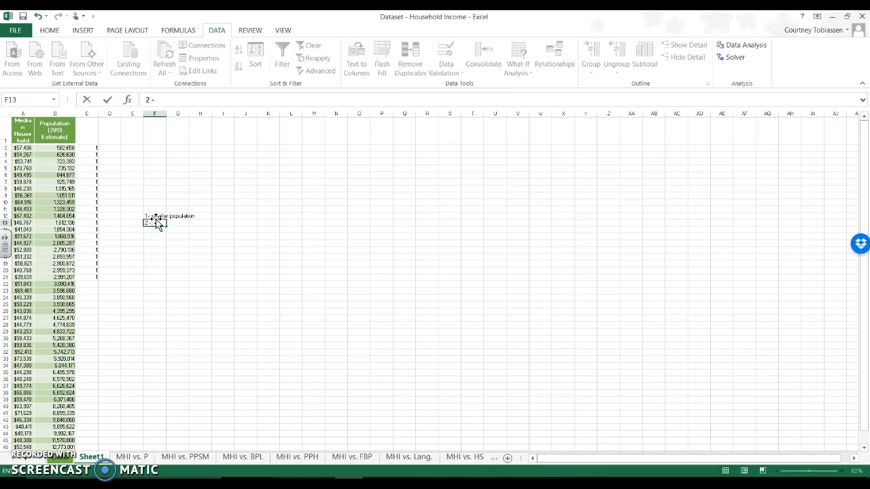
{"action": "type", "text": "larger popoulation"}
{"action": "left_click", "coordinate": [87, 298]}
{"action": "type", "text": "2"}
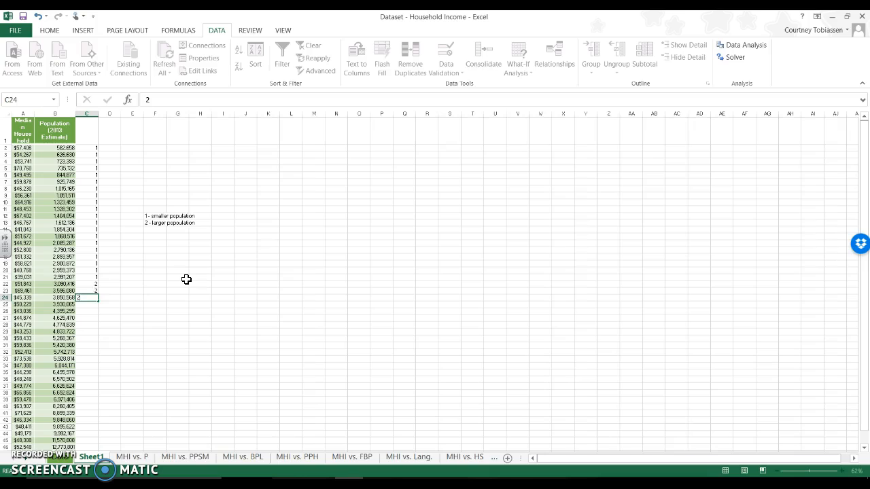
{"action": "left_click", "coordinate": [87, 284]}
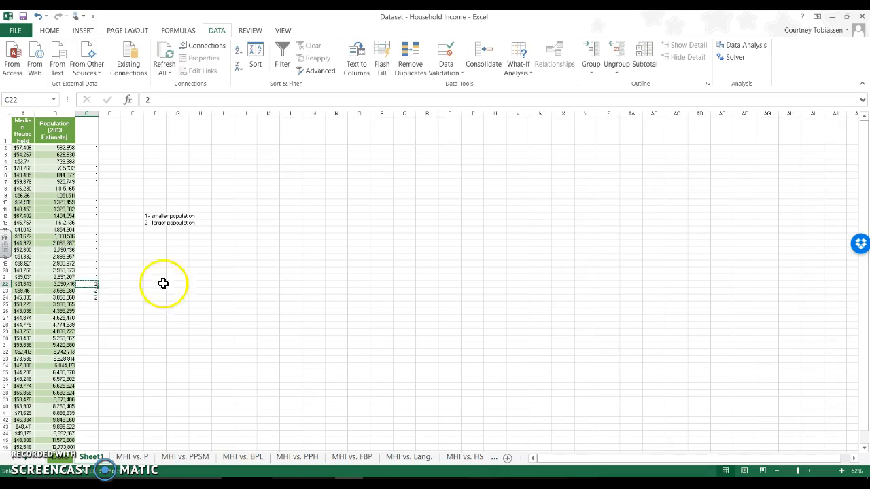
{"action": "mouse_move", "coordinate": [88, 291]}
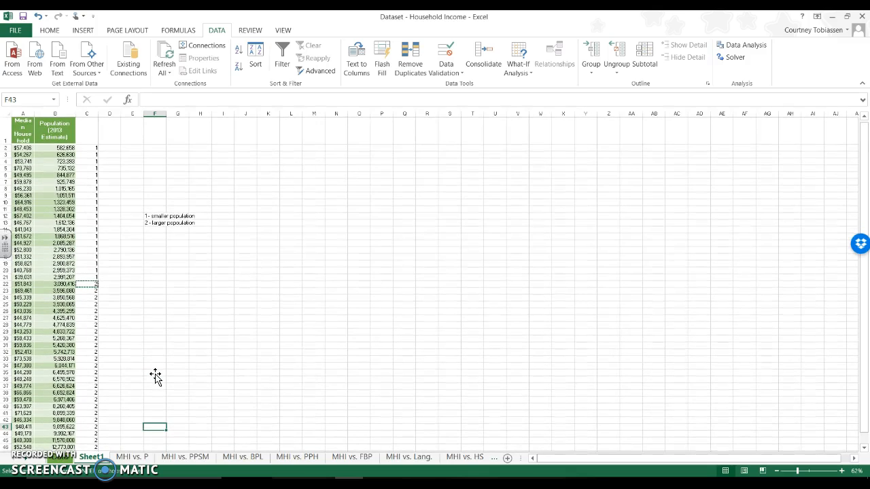
- Fill code 2 in column C down to the last larger-population row
{"action": "left_click", "coordinate": [22, 146]}
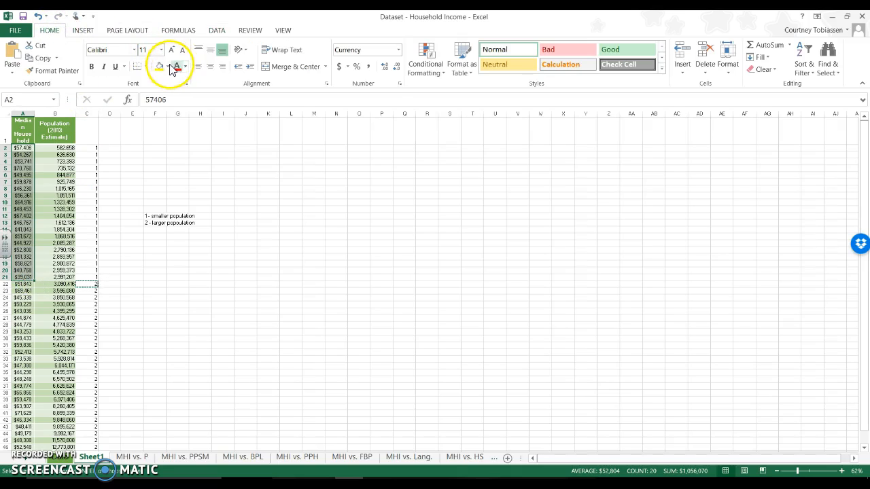
- Shade group 1 income cells one fill colour and group 2 income cells a different colour
{"action": "left_click", "coordinate": [168, 65]}
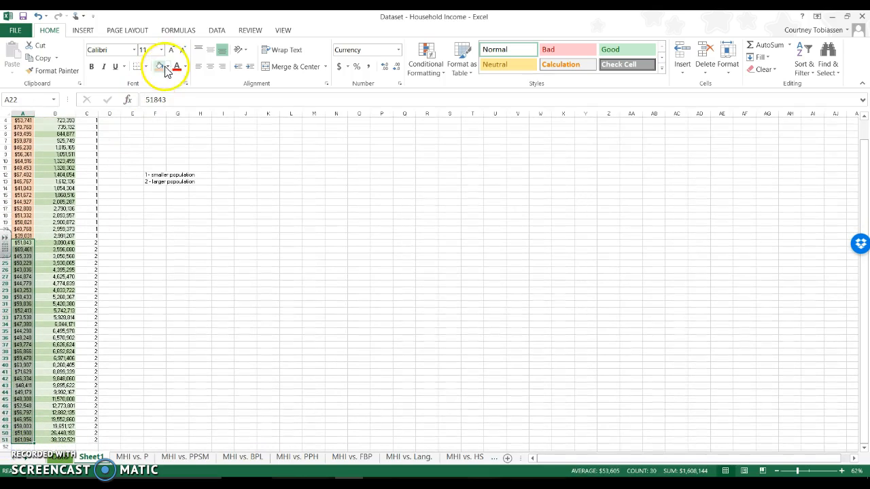
{"action": "left_click", "coordinate": [167, 66]}
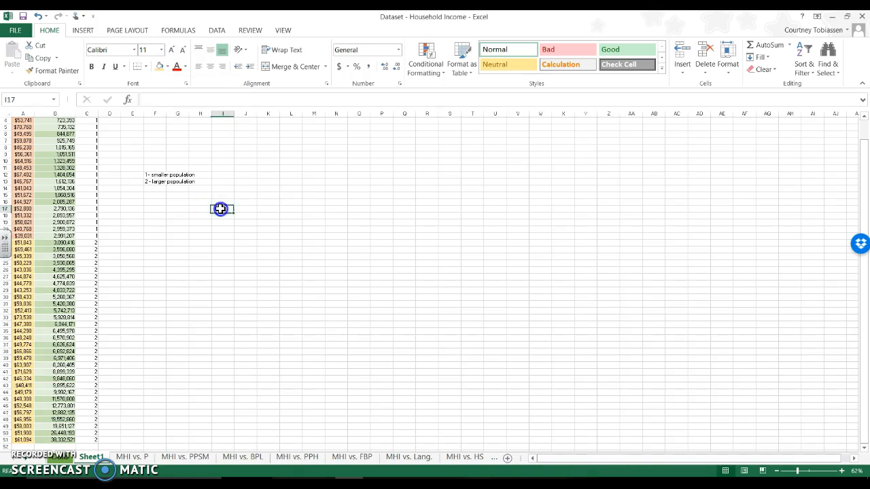
{"action": "scroll", "scroll_direction": "up", "scroll_amount": 3}
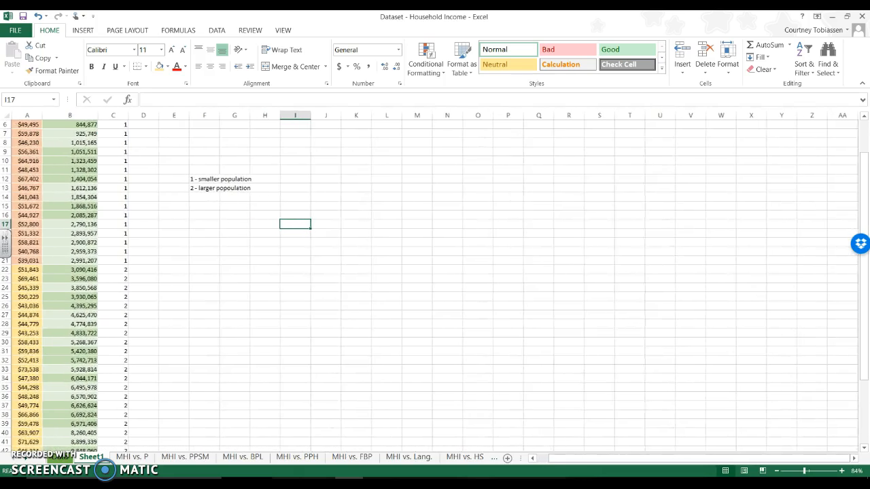
{"action": "scroll", "scroll_direction": "up", "scroll_amount": 3}
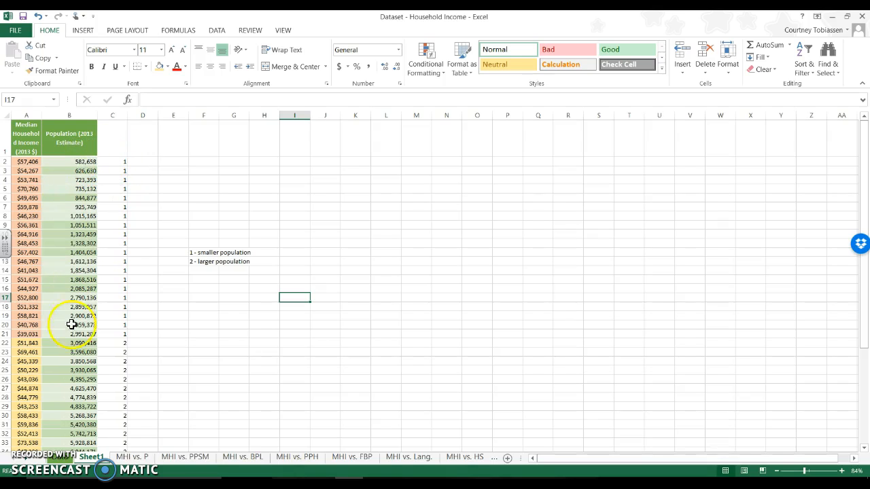
{"action": "mouse_move", "coordinate": [82, 163]}
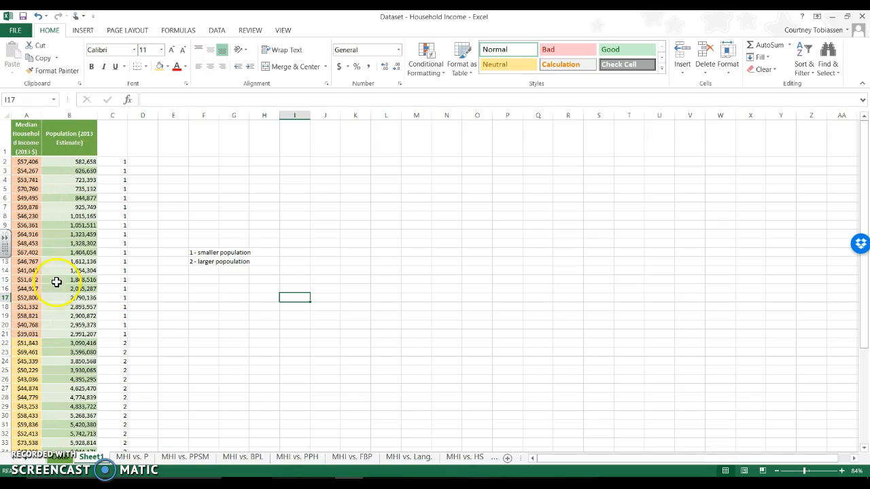
{"action": "mouse_move", "coordinate": [38, 163]}
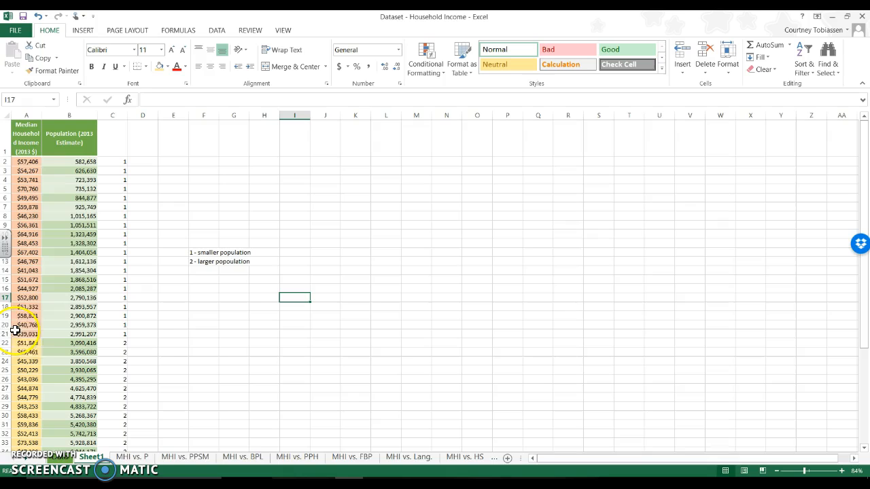
{"action": "mouse_move", "coordinate": [31, 150]}
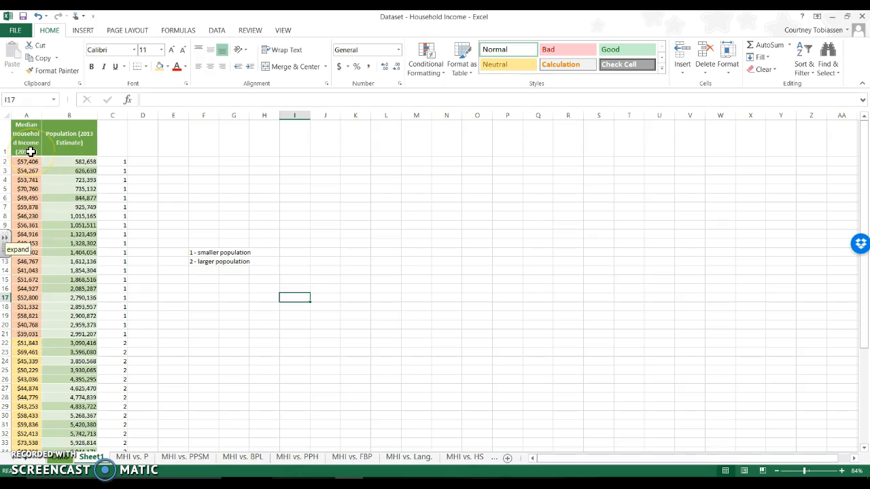
{"action": "mouse_move", "coordinate": [149, 219]}
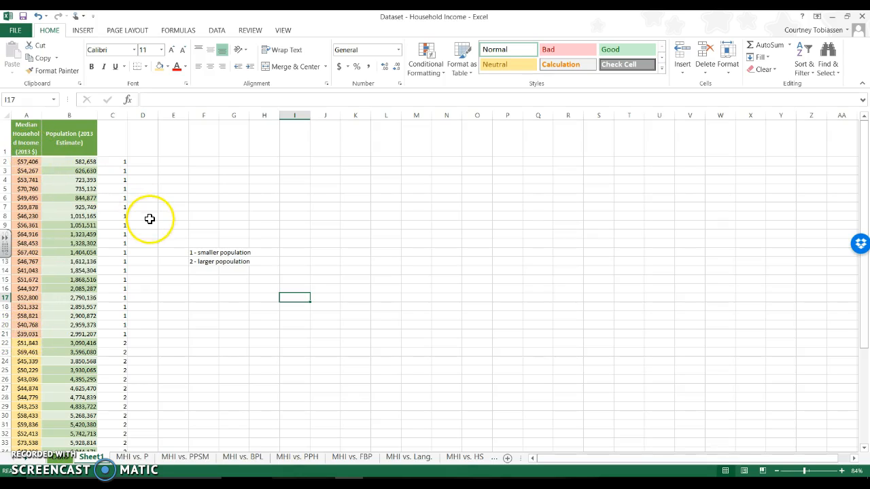
{"action": "scroll", "scroll_direction": "down", "scroll_amount": 3}
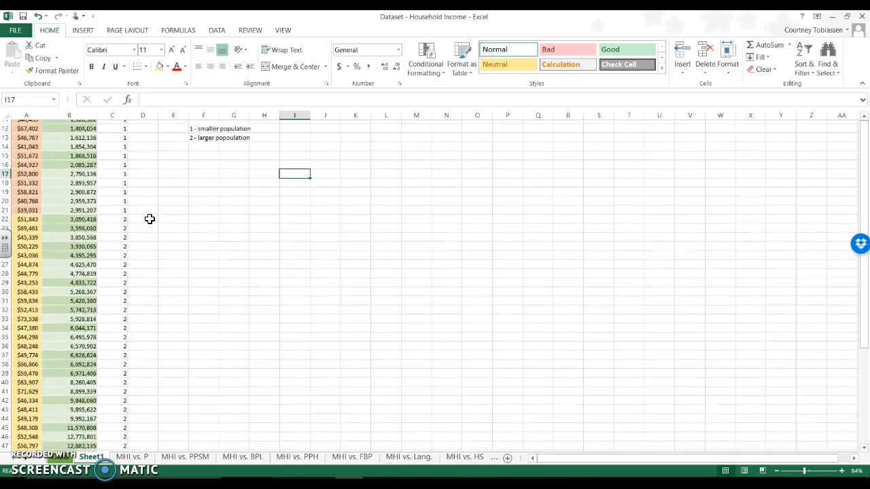
{"action": "scroll", "scroll_direction": "down", "scroll_amount": 3}
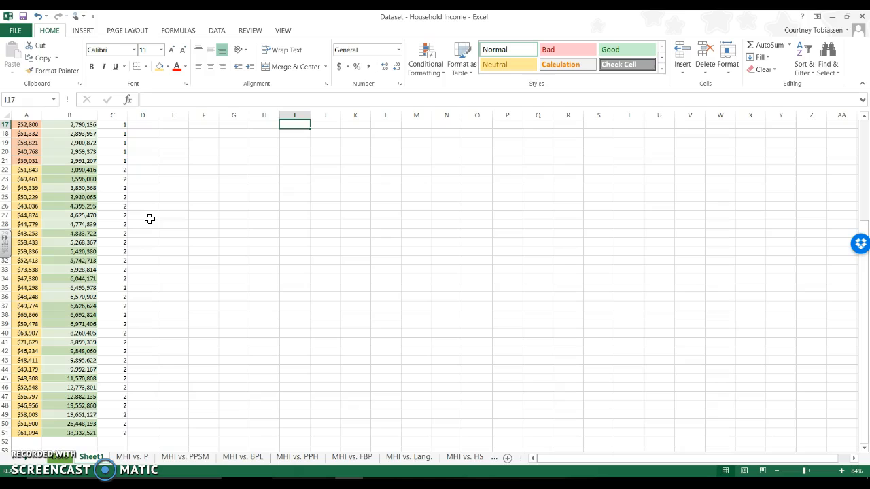
{"action": "mouse_move", "coordinate": [150, 187]}
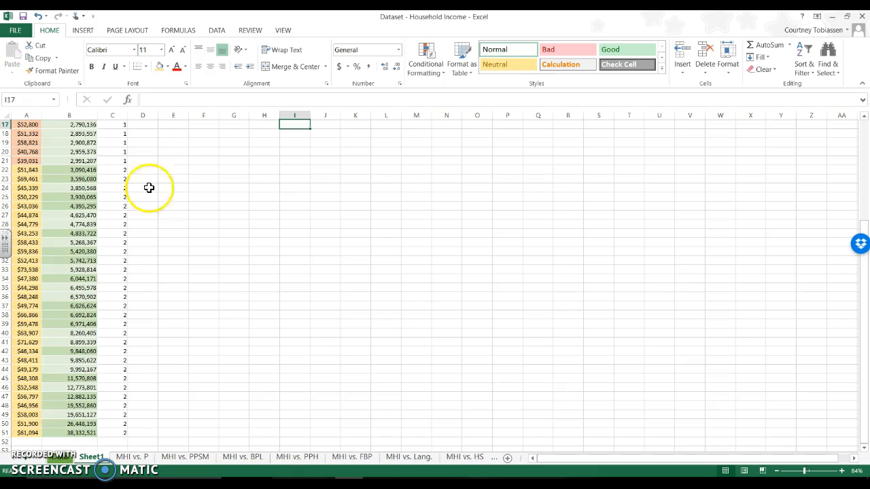
{"action": "mouse_move", "coordinate": [83, 169]}
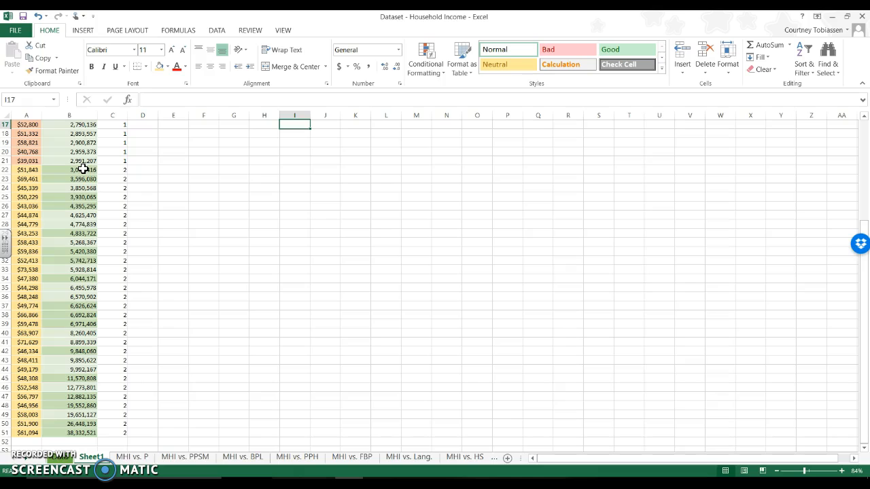
{"action": "mouse_move", "coordinate": [46, 284]}
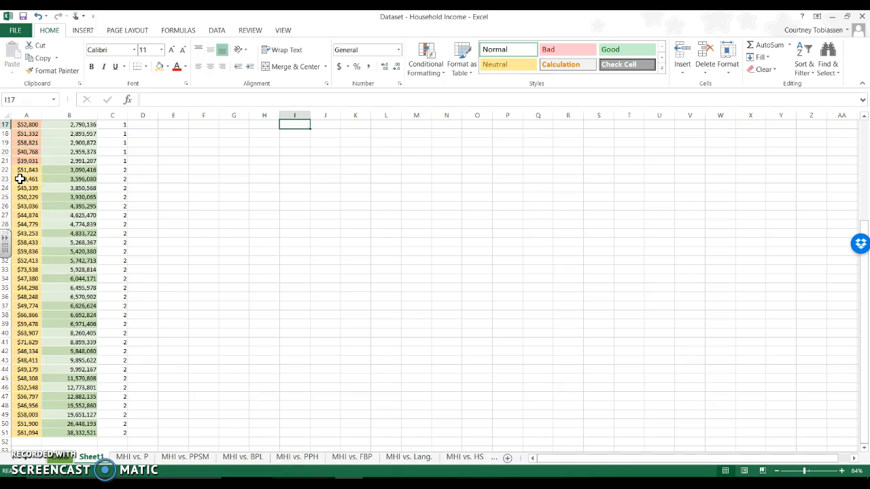
{"action": "scroll", "scroll_direction": "up", "scroll_amount": 3}
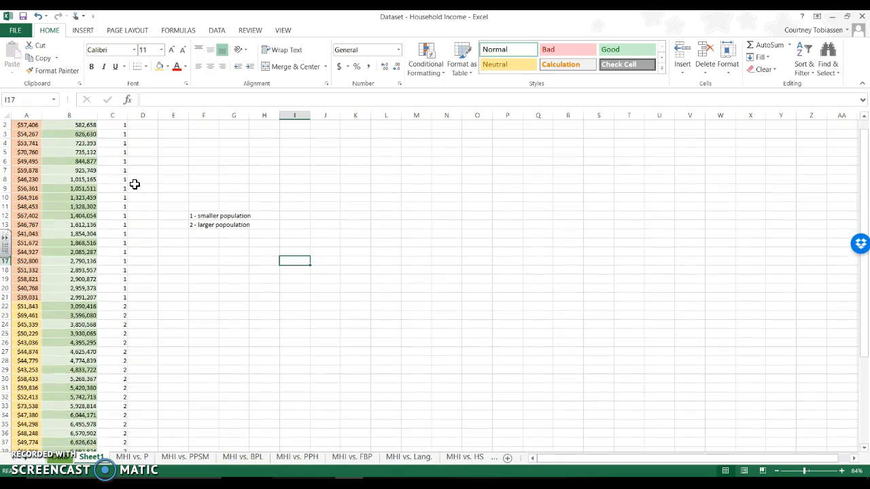